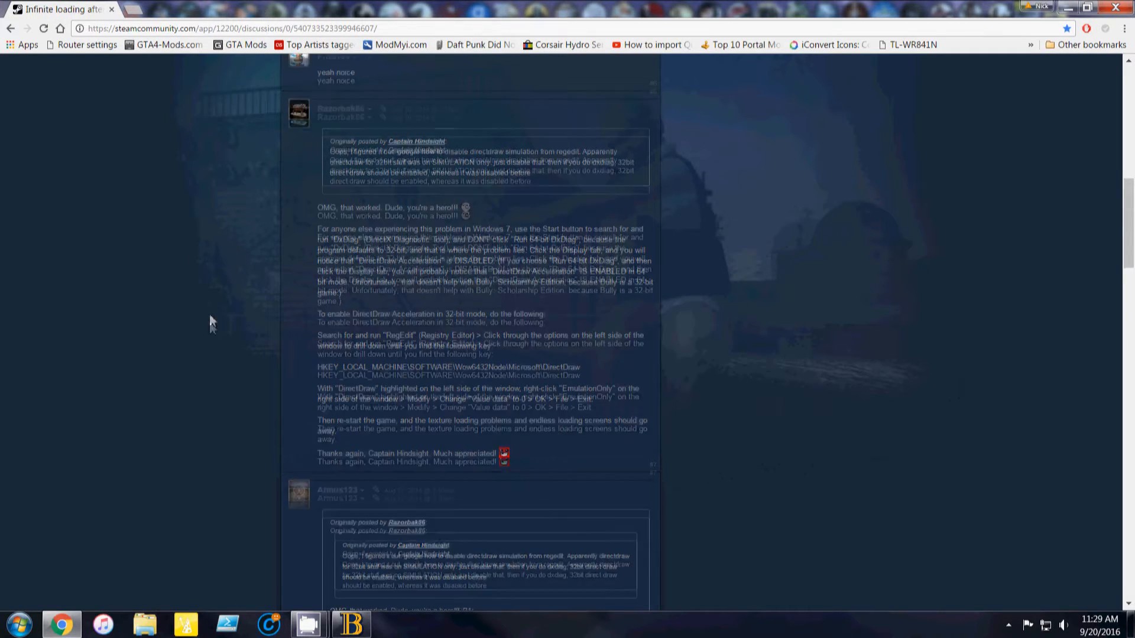
Step: Review the forum fix instructions and switch back to the running Bully game
scroll("up", 3)
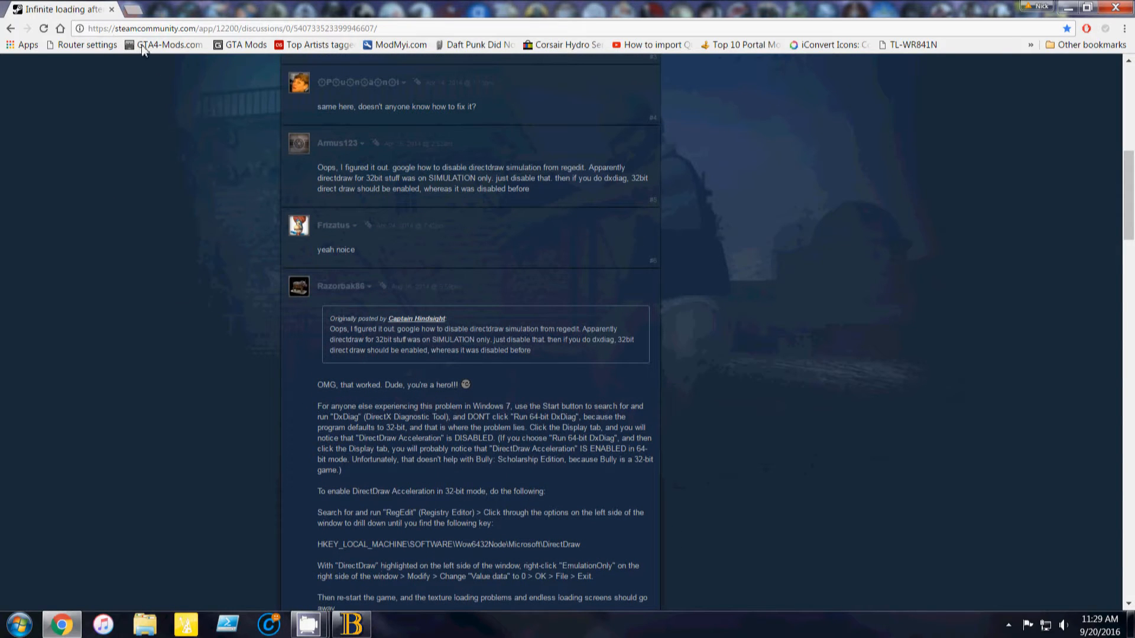
mouse_move(188, 337)
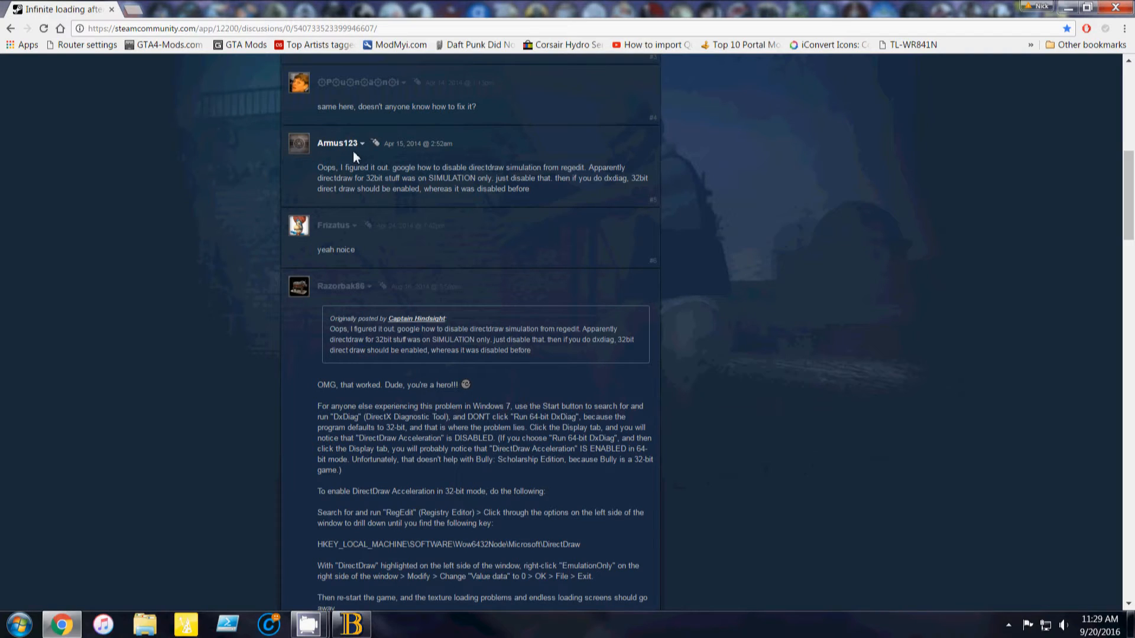
mouse_move(386, 177)
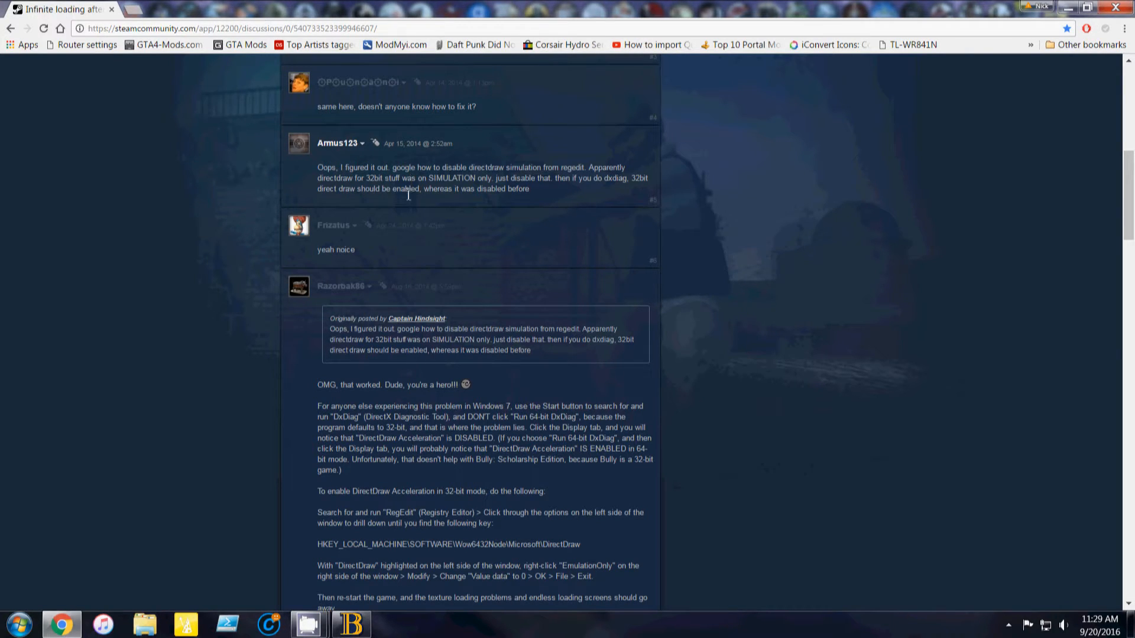
scroll("down", 3)
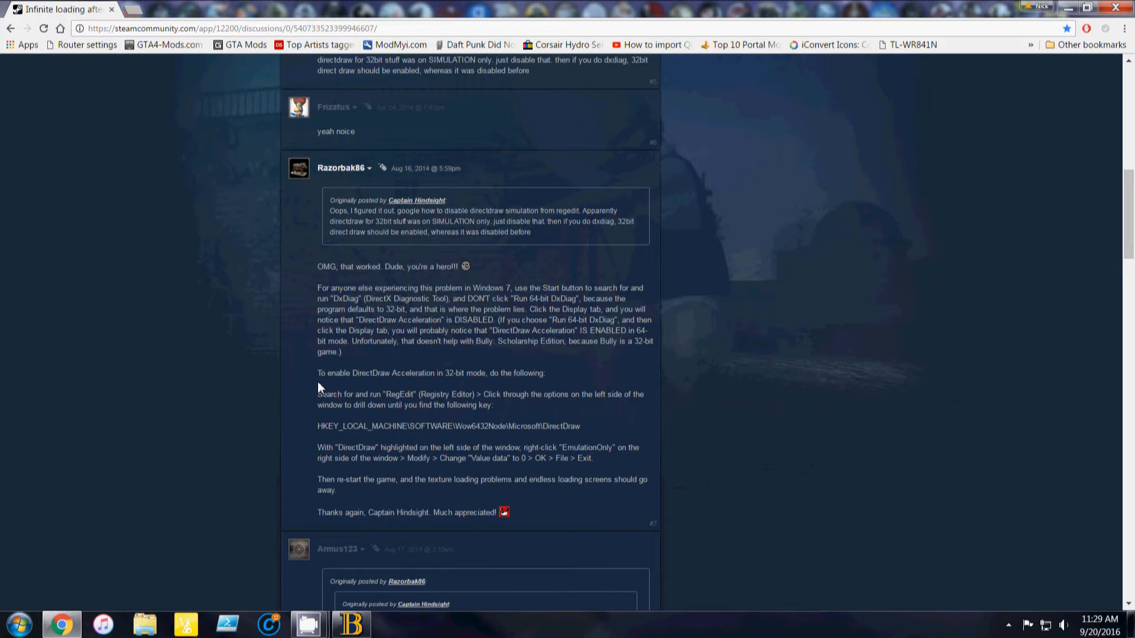
mouse_move(365, 405)
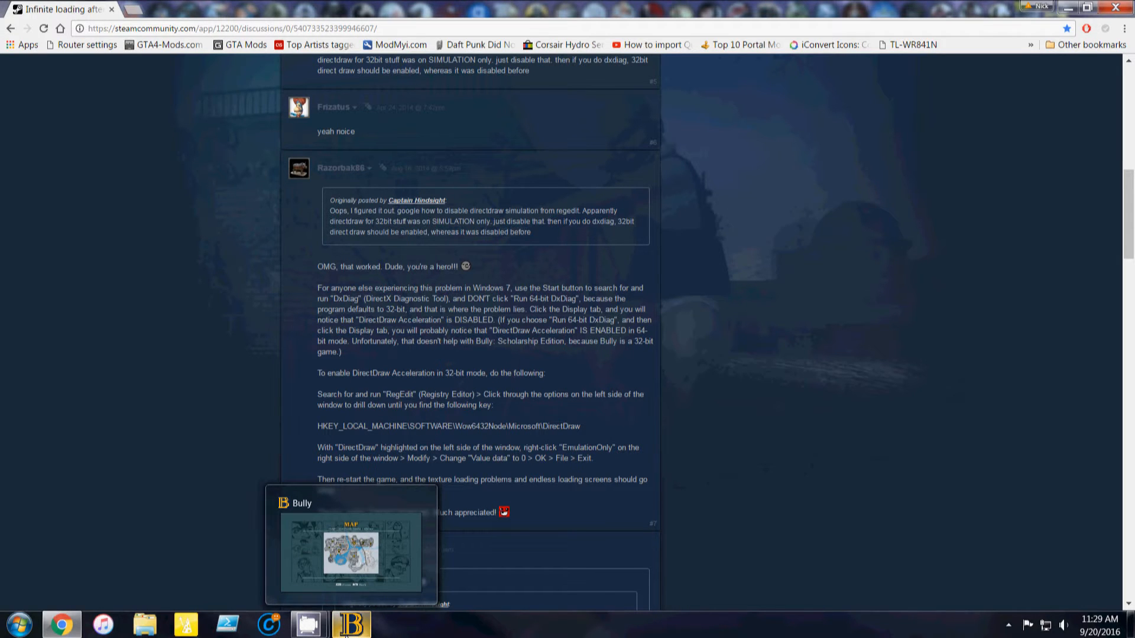
left_click(353, 624)
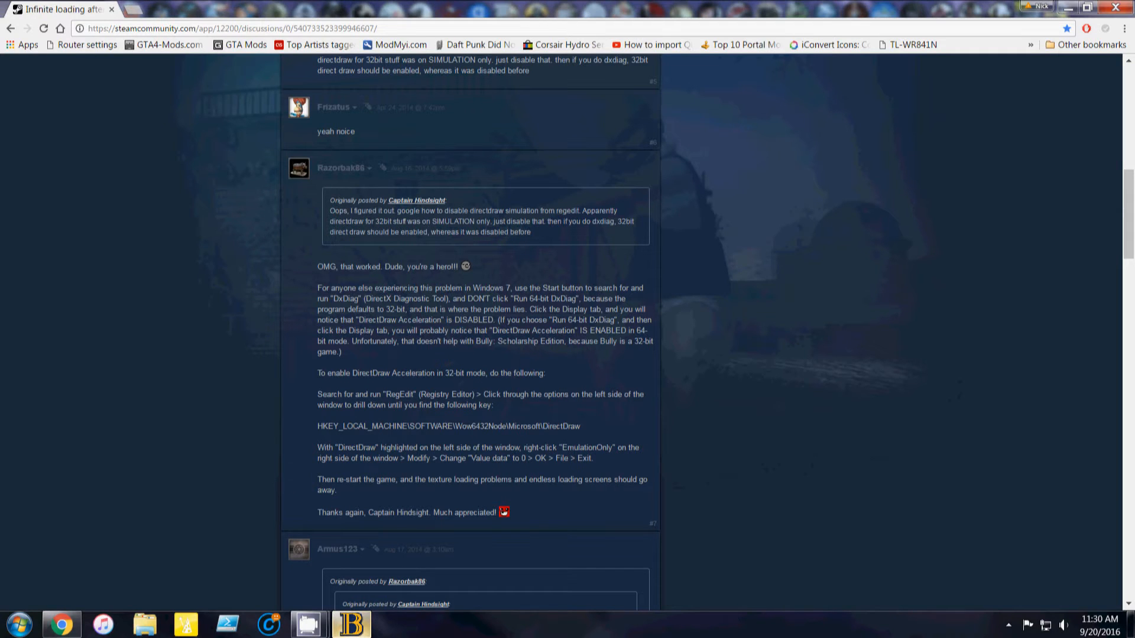
Step: Launch the Registry Editor from a Start menu search for regedit
left_click(18, 624)
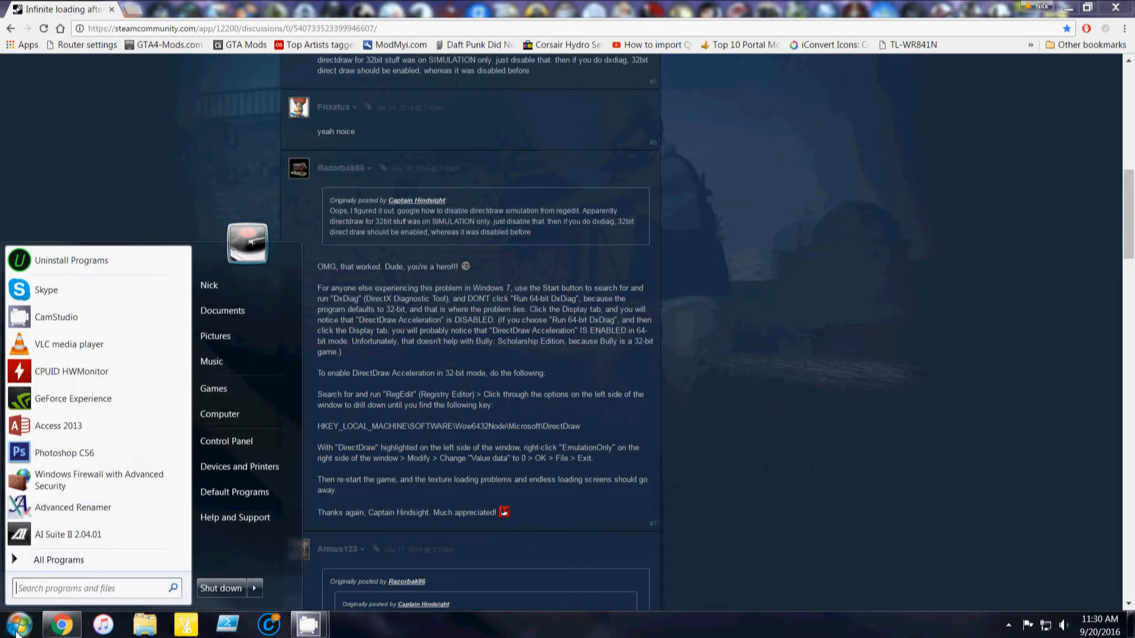
type("regedit")
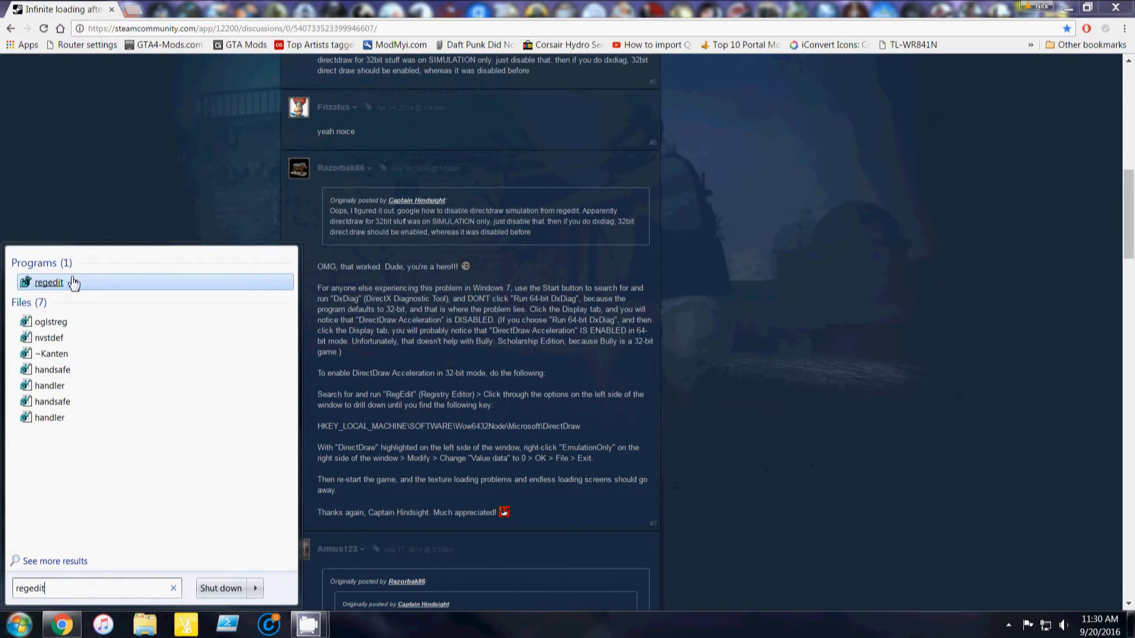
left_click(48, 282)
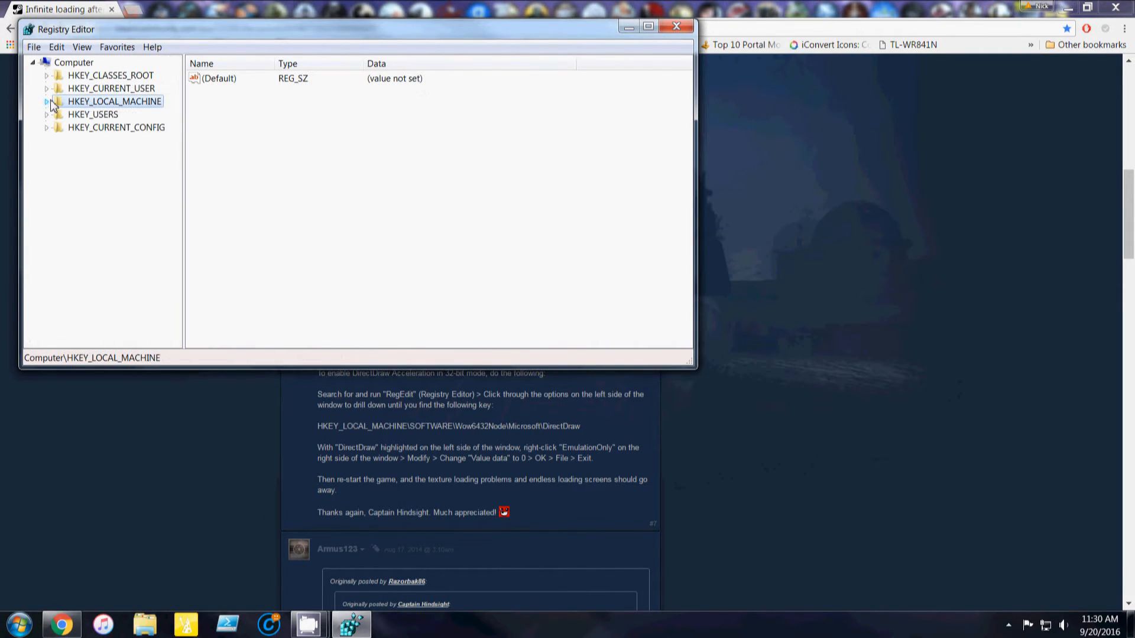
Step: Navigate HKEY_LOCAL_MACHINE\SOFTWARE\Wow6432Node\Microsoft\DirectDraw and show its values
left_click(46, 102)
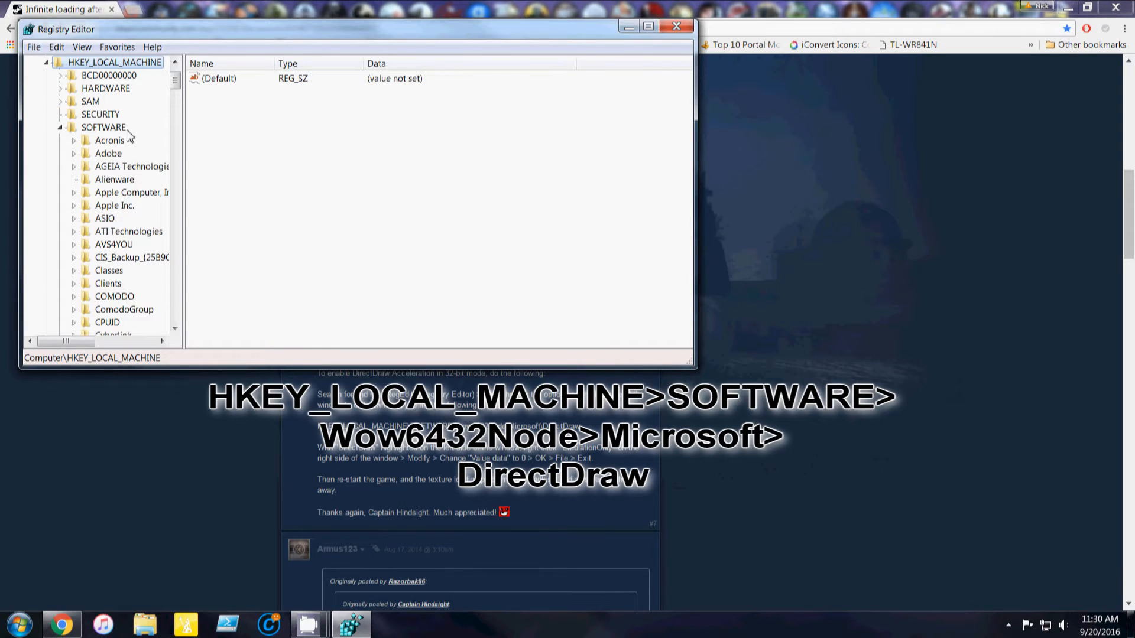
left_click(58, 61)
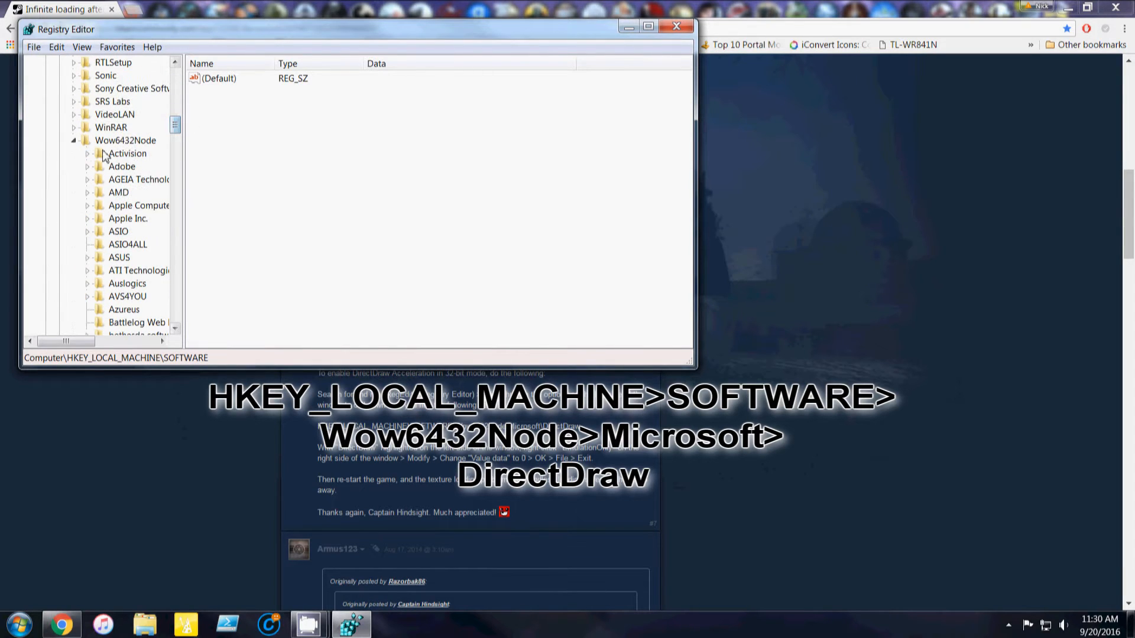
left_click(125, 141)
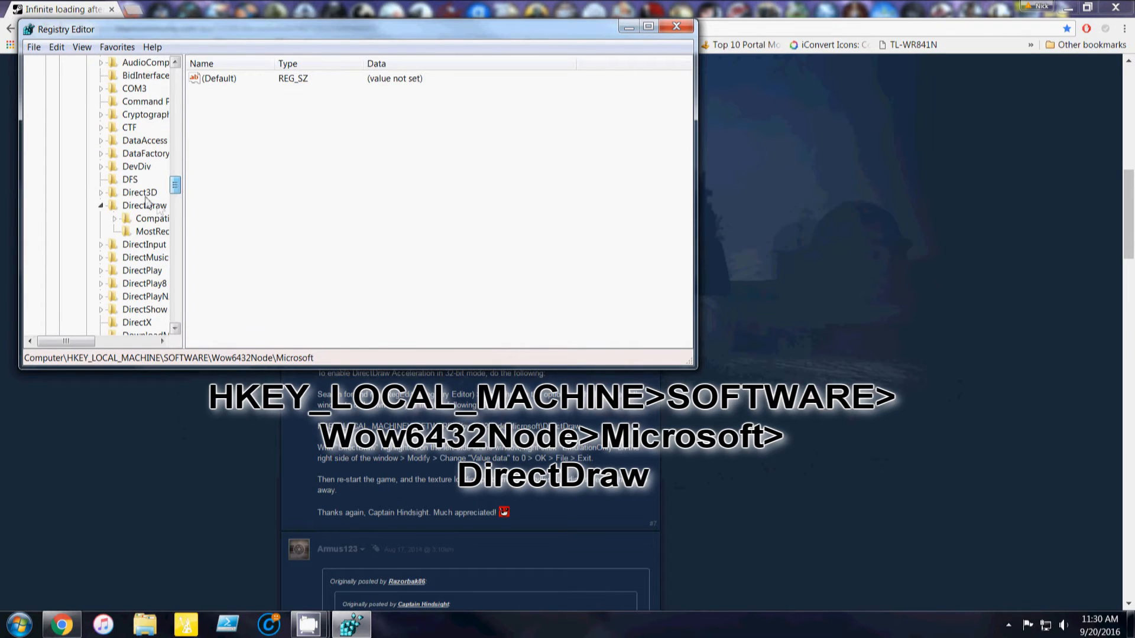
left_click(144, 205)
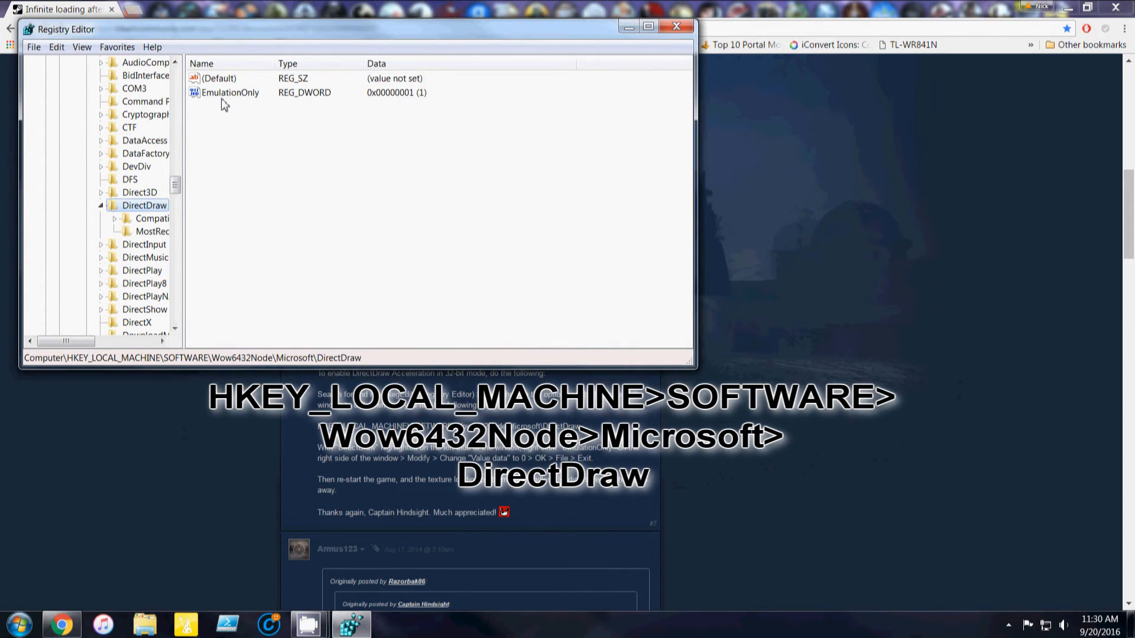
Step: Modify the EmulationOnly value data from 1 to 0 and confirm
right_click(230, 92)
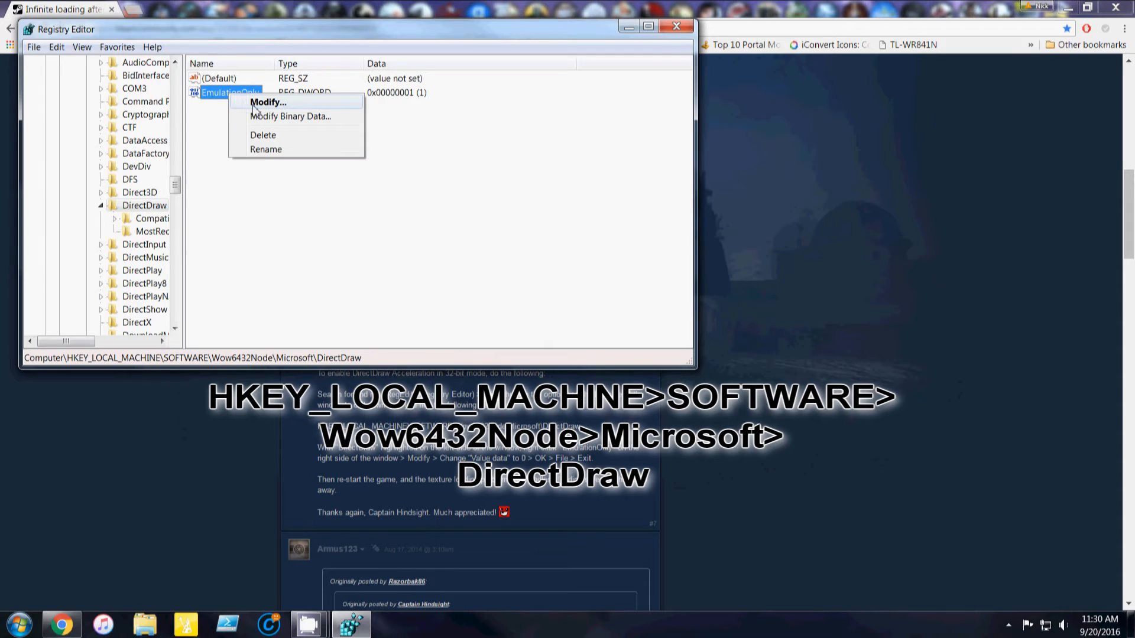
left_click(268, 102)
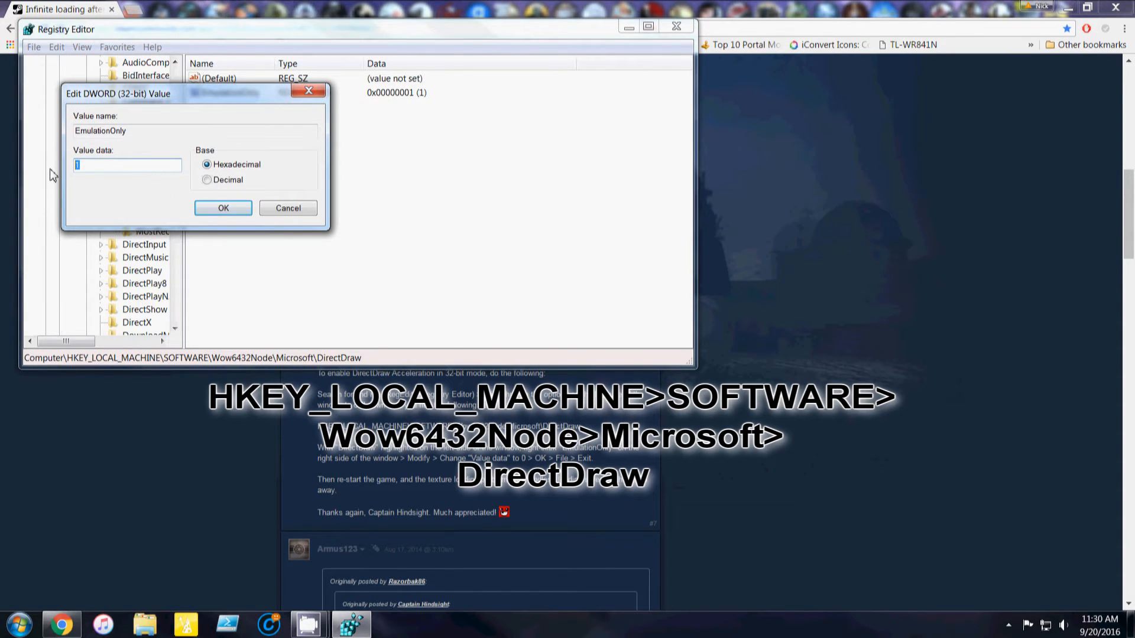
type("00")
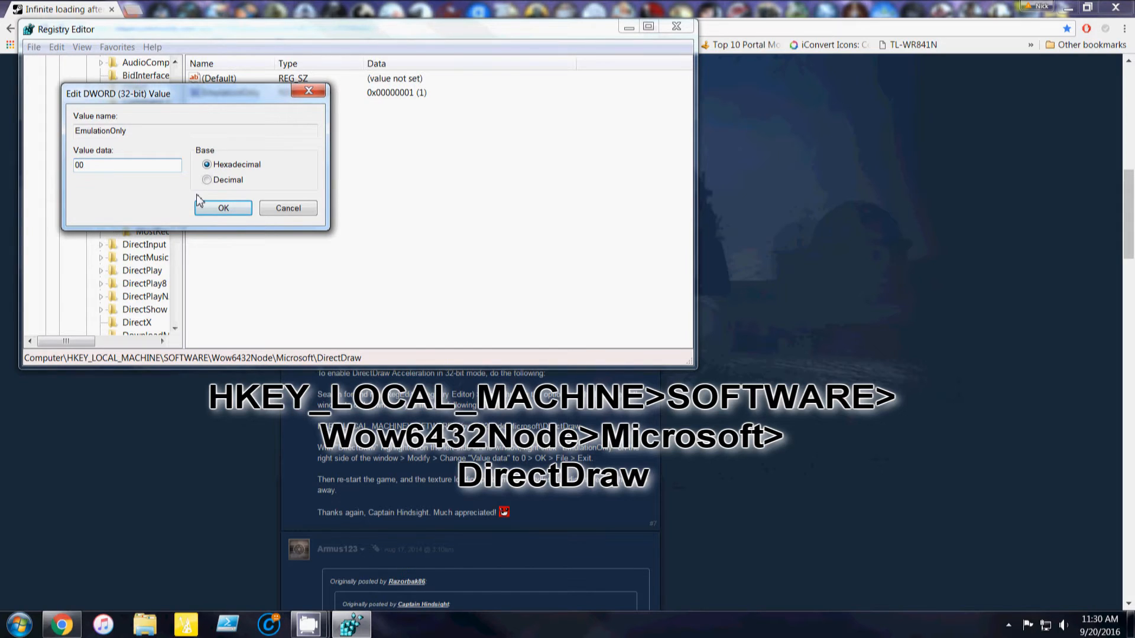
left_click(222, 208)
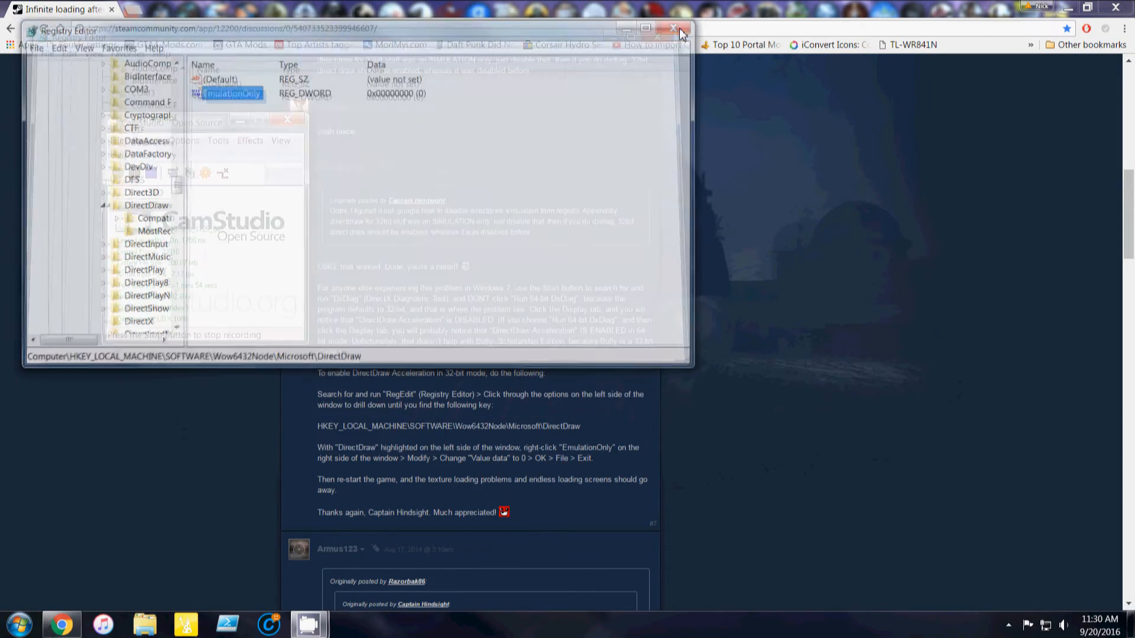
Step: Close Registry Editor and run the character through the doorway in the relaunched Bully
left_click(674, 28)
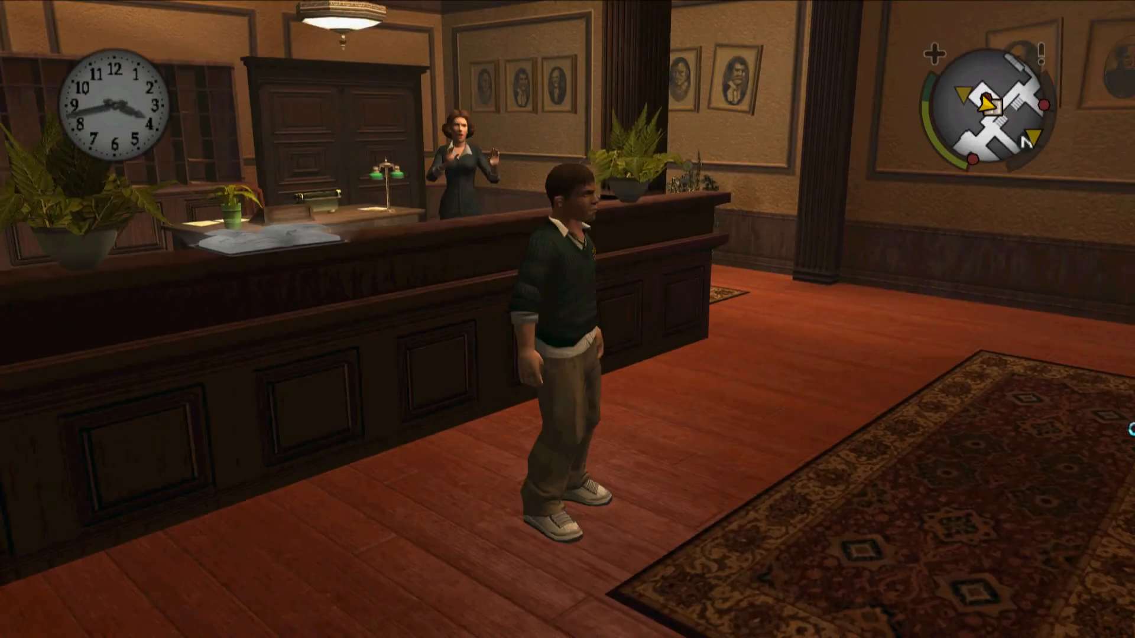
key("w")
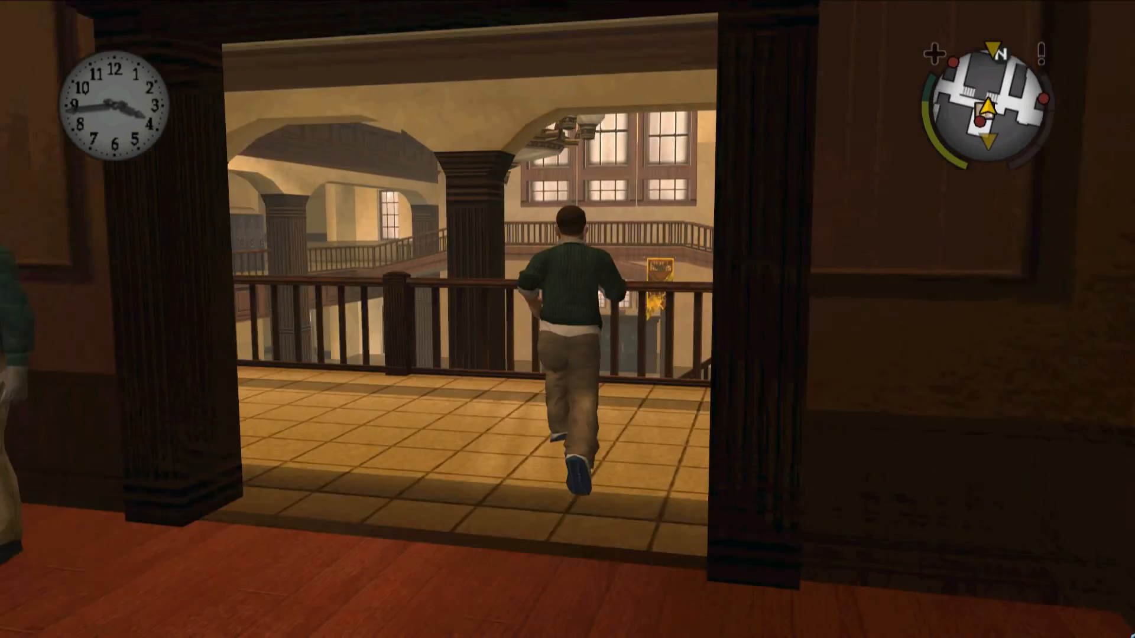